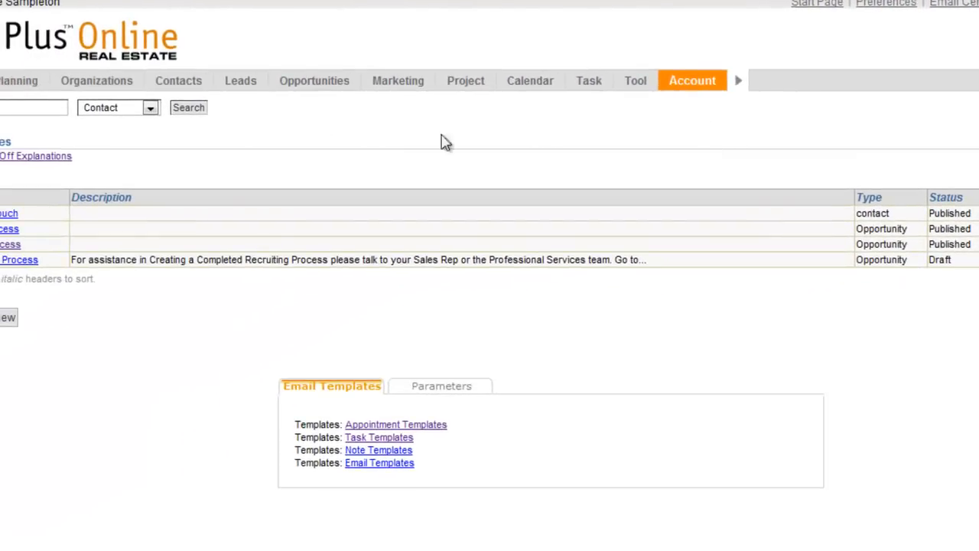
Open Joe Schmoe's Contact Detail from the Contacts list
{"action": "left_click", "coordinate": [188, 81]}
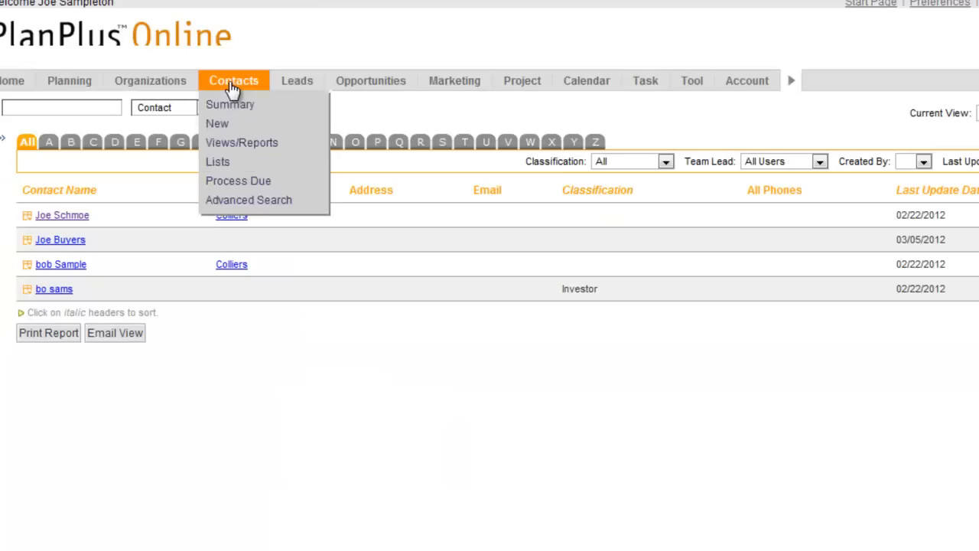
{"action": "left_click", "coordinate": [62, 215]}
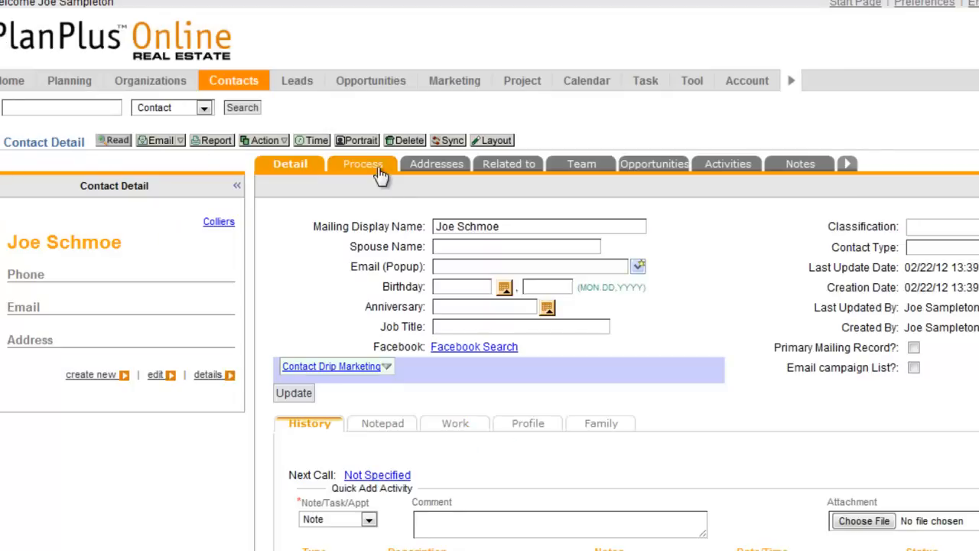
{"action": "mouse_move", "coordinate": [650, 181]}
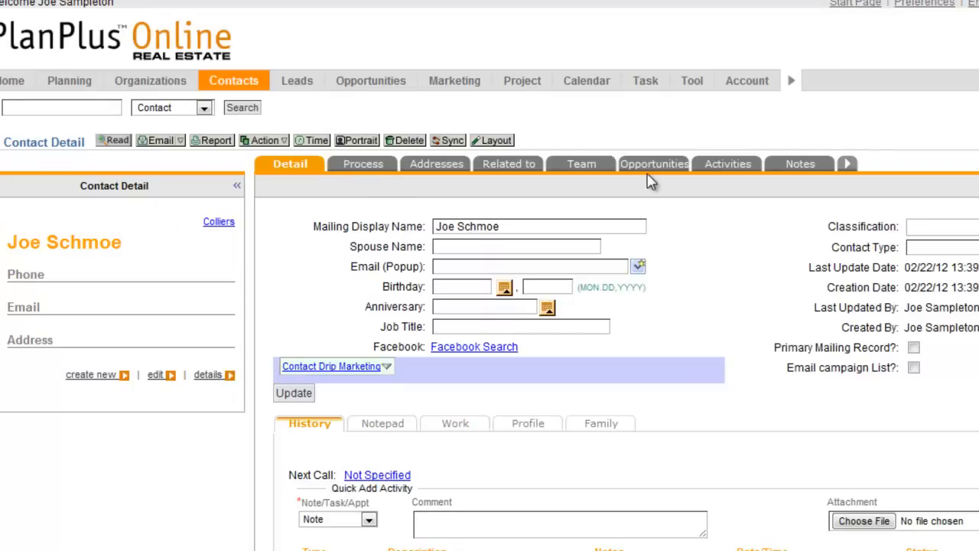
{"action": "mouse_move", "coordinate": [362, 163]}
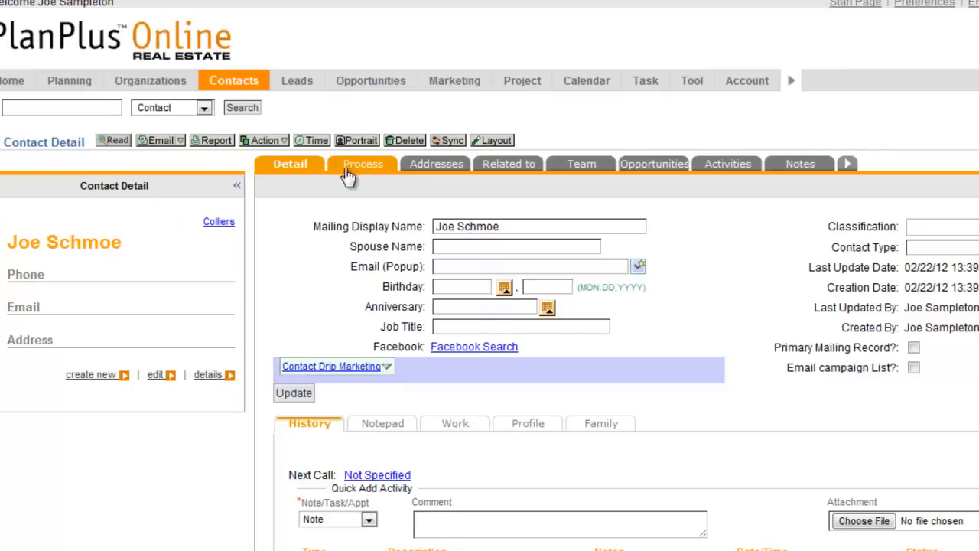
View the Contact tab/sections configuration to confirm the Process section isn't hidden
{"action": "left_click", "coordinate": [848, 163]}
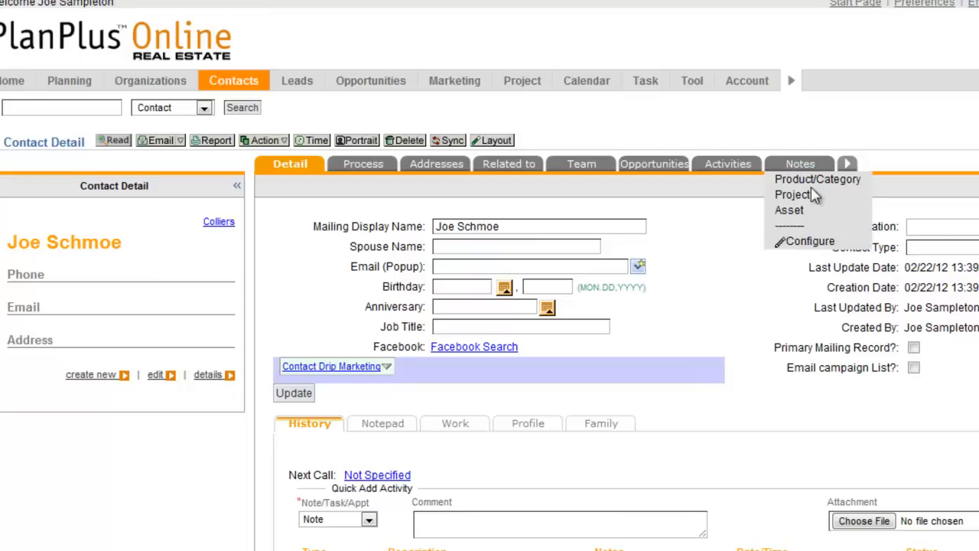
{"action": "left_click", "coordinate": [809, 241]}
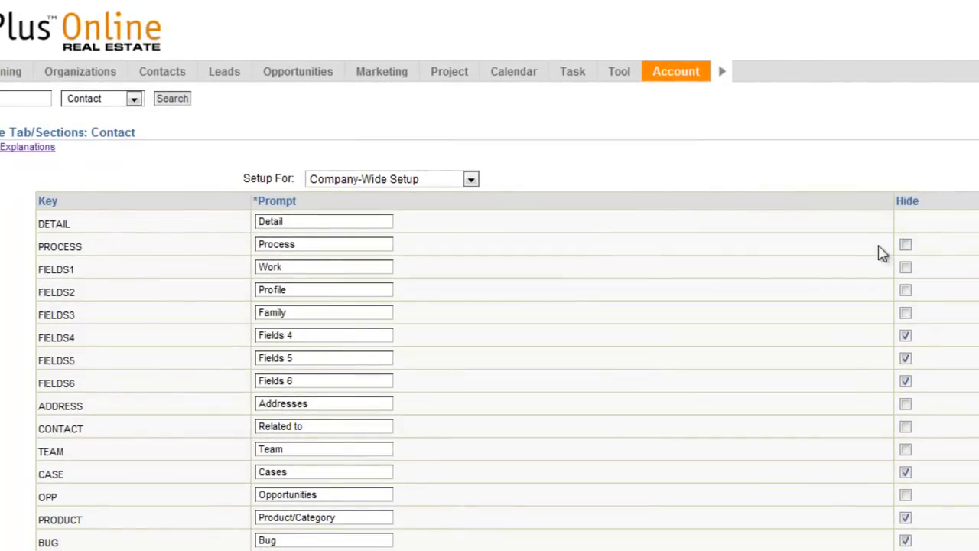
{"action": "mouse_move", "coordinate": [887, 265]}
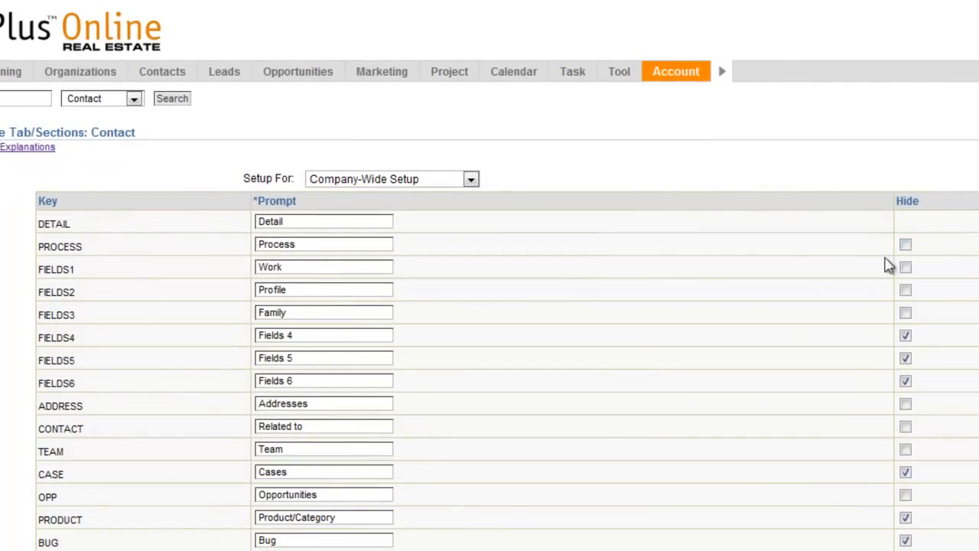
{"action": "left_click", "coordinate": [79, 72]}
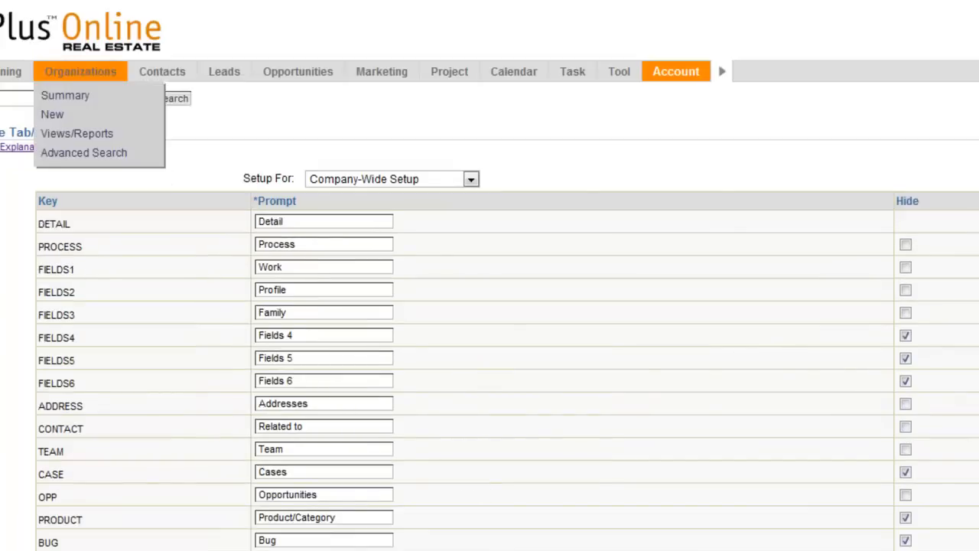
Return to Joe Schmoe's record and select step 1a: Keep in Touch under Process
{"action": "left_click", "coordinate": [162, 71]}
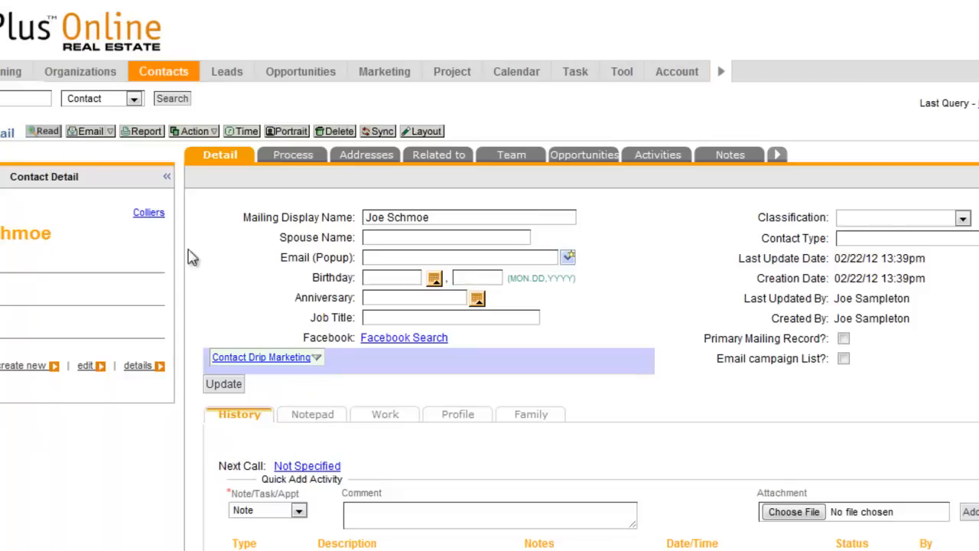
{"action": "mouse_move", "coordinate": [243, 222]}
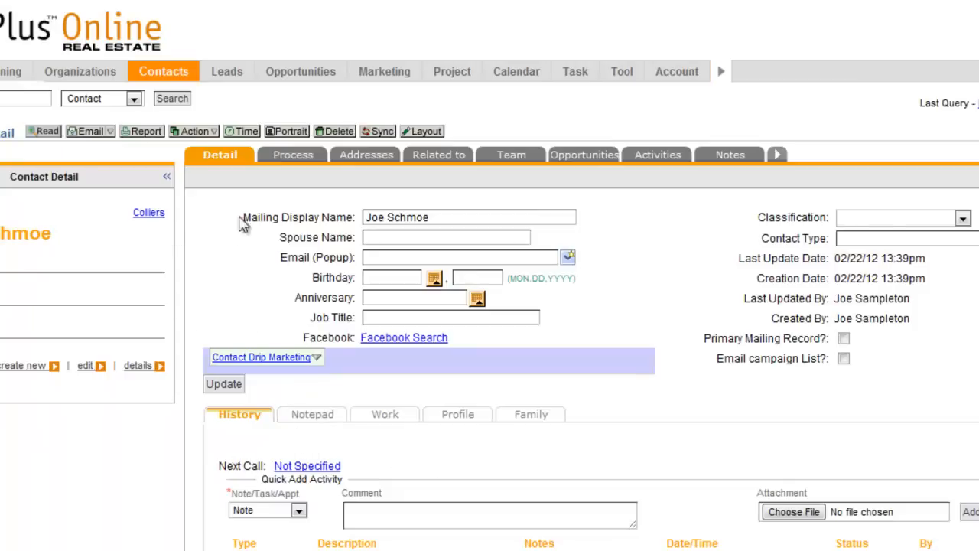
{"action": "left_click", "coordinate": [292, 154]}
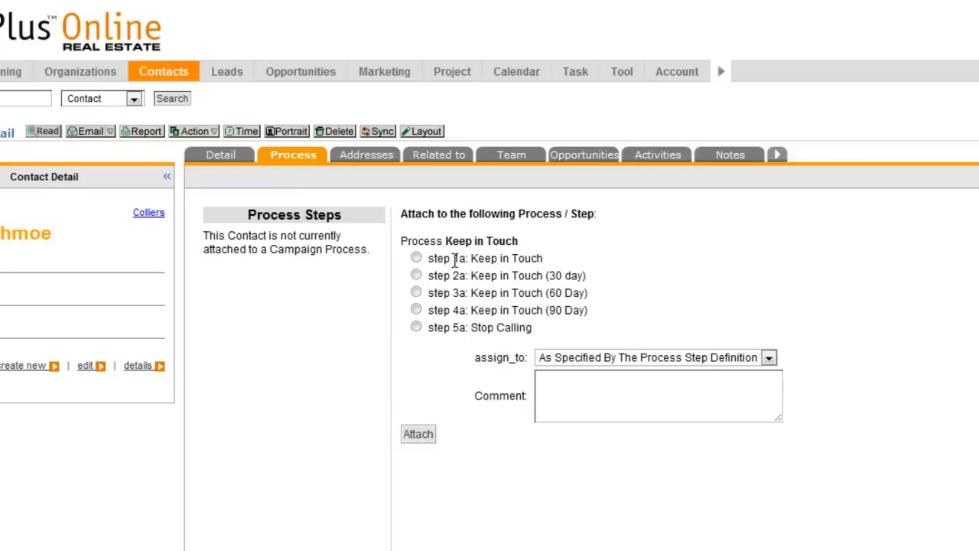
{"action": "mouse_move", "coordinate": [427, 261]}
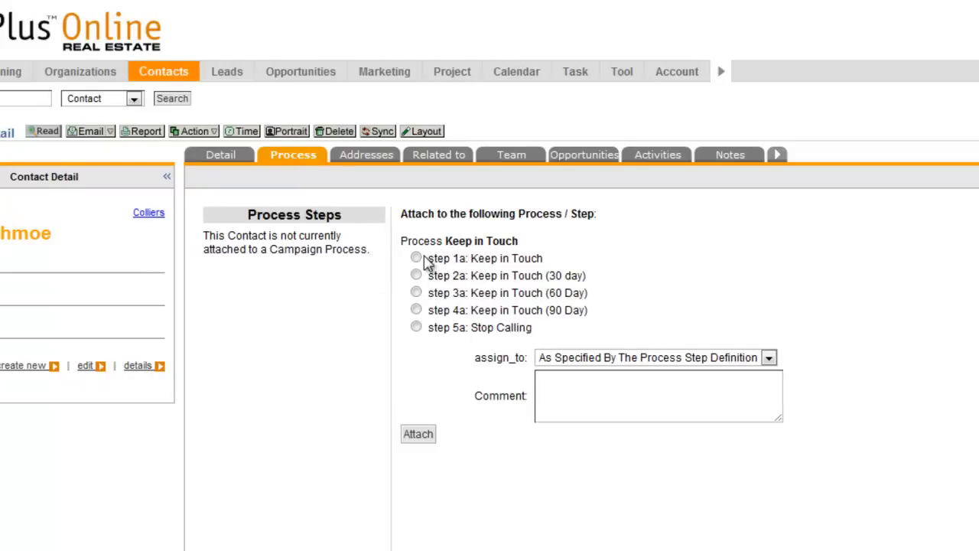
{"action": "left_click", "coordinate": [416, 257]}
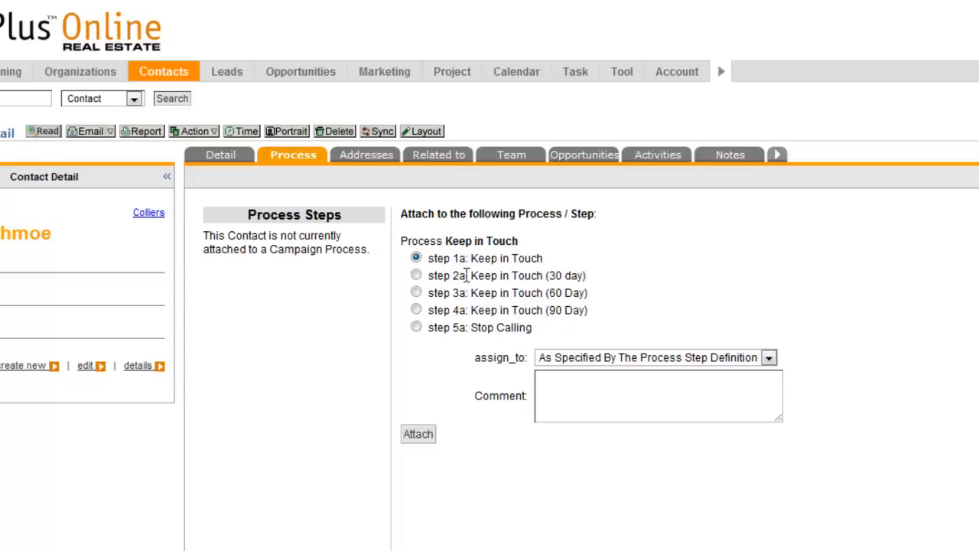
{"action": "mouse_move", "coordinate": [418, 440]}
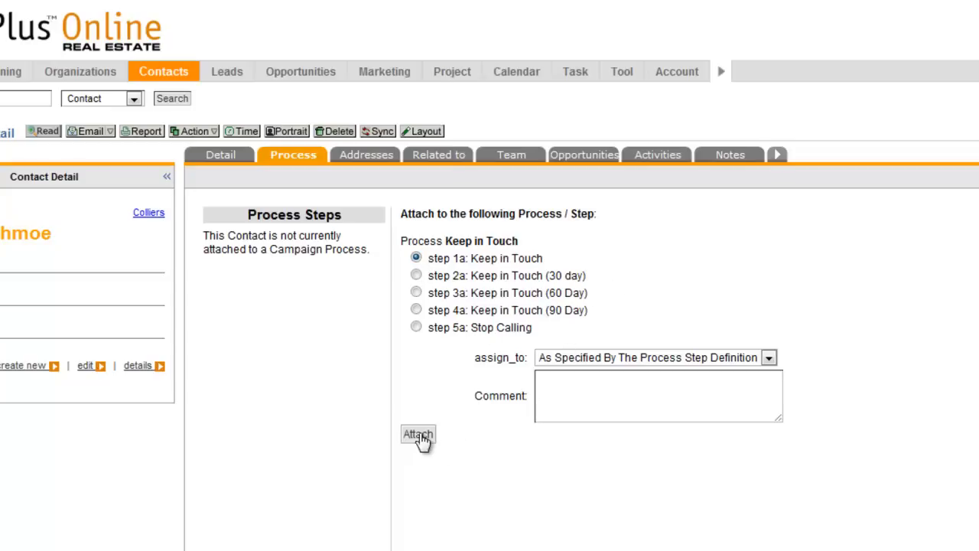
Attach Joe Schmoe to step 1a and view 'Joe Schmoe-Keep in Touch' on the homepage
{"action": "left_click", "coordinate": [418, 434]}
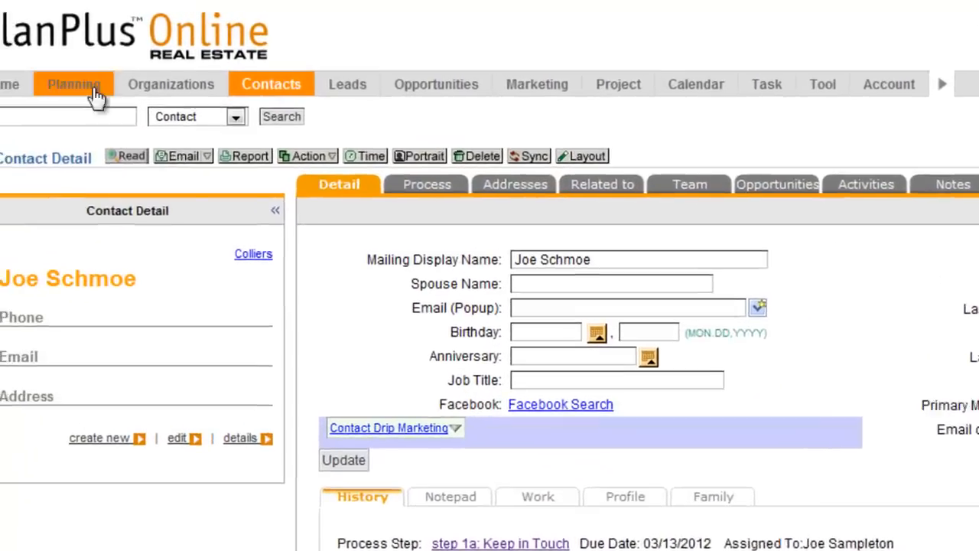
{"action": "left_click", "coordinate": [73, 84]}
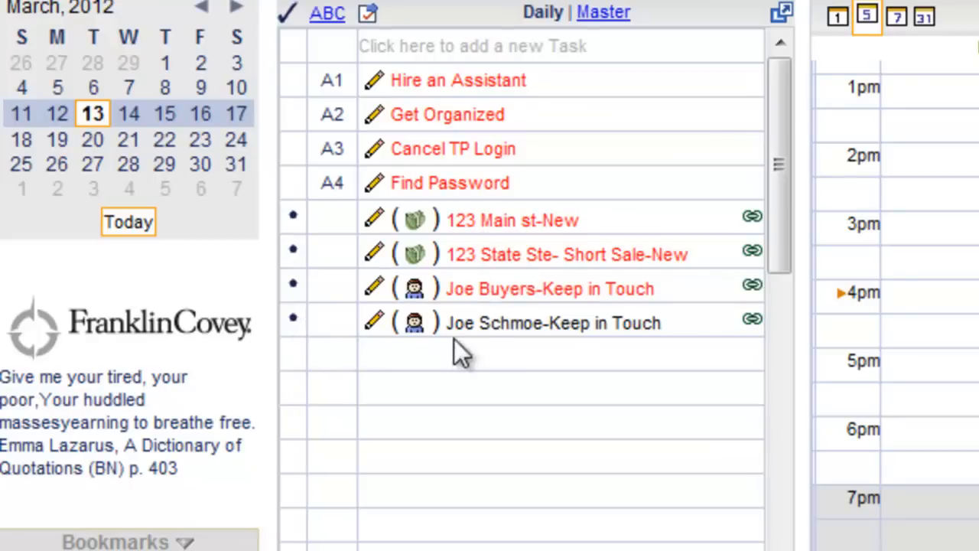
{"action": "mouse_move", "coordinate": [501, 325]}
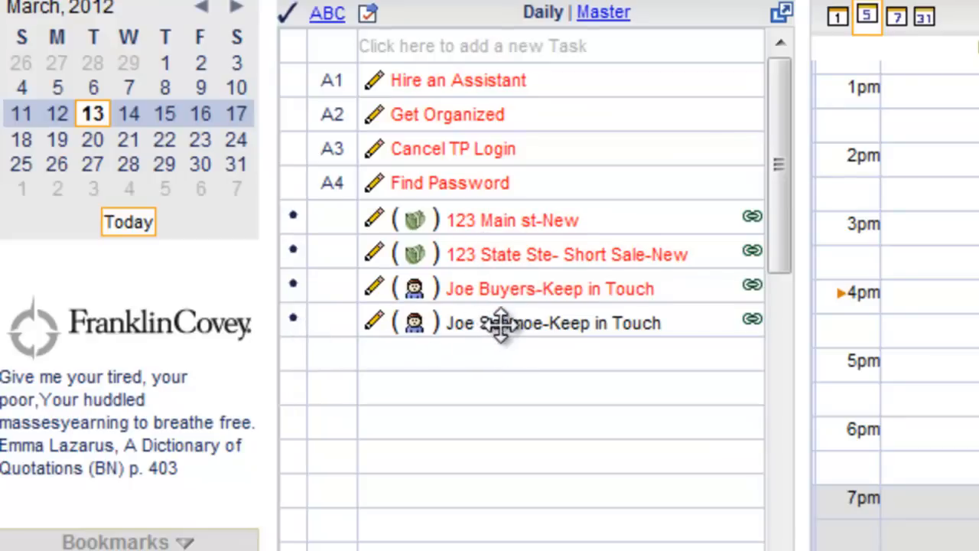
Open the show_contacts_in_task_list setting under Account Setup's Task panel, showing Yes
{"action": "left_click", "coordinate": [836, 18]}
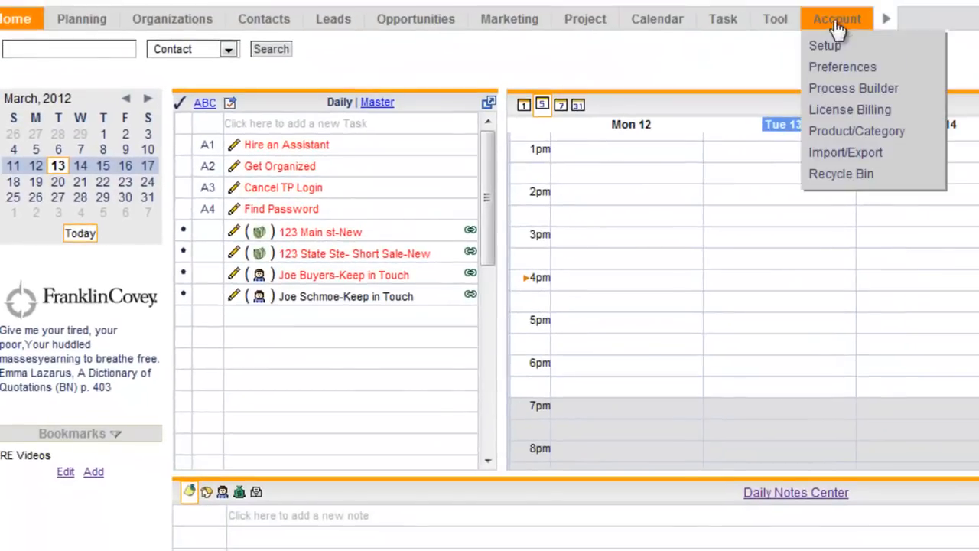
{"action": "left_click", "coordinate": [825, 45]}
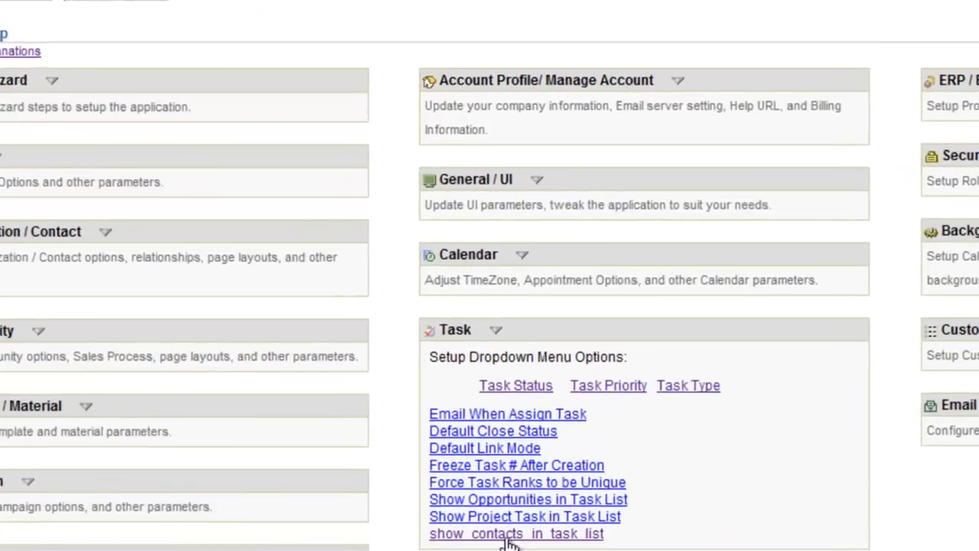
{"action": "scroll", "scroll_direction": "down", "scroll_amount": 3}
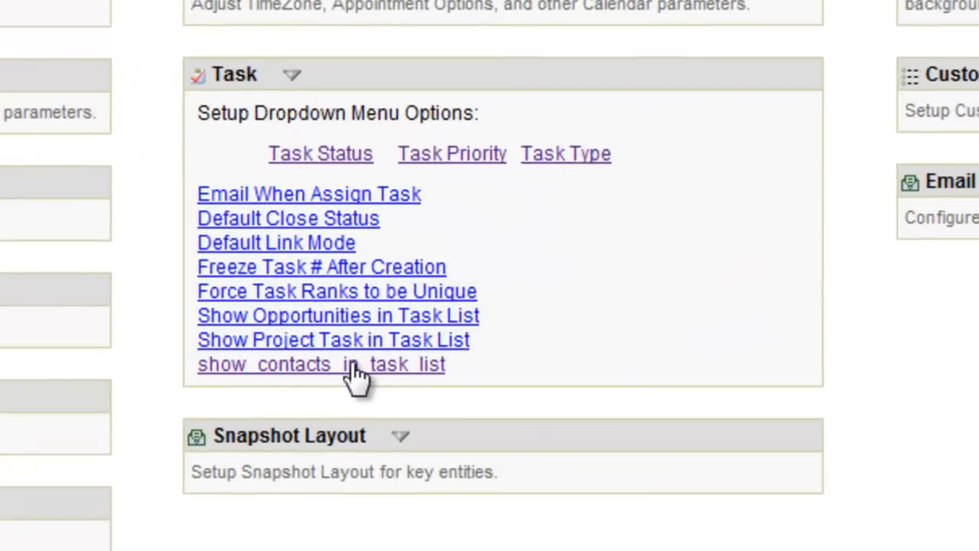
{"action": "mouse_move", "coordinate": [318, 386]}
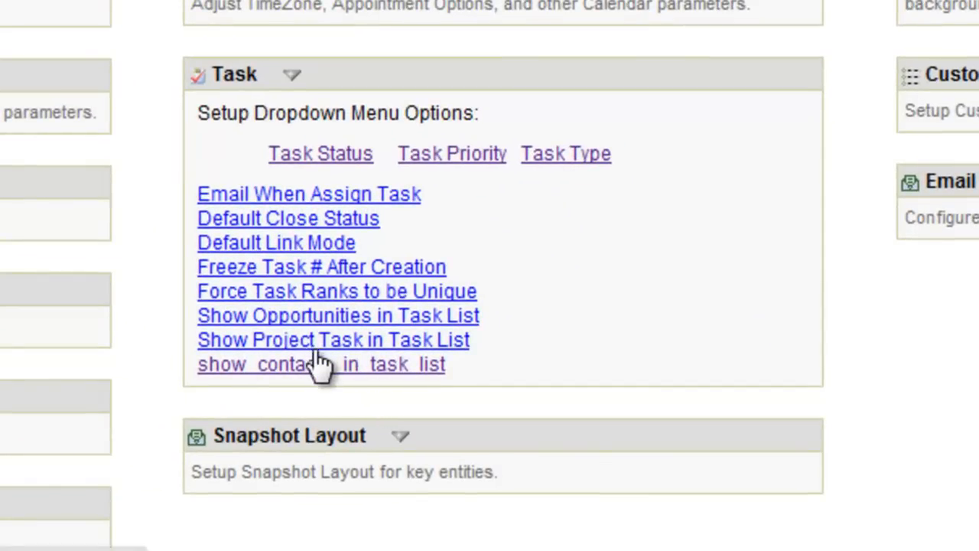
{"action": "mouse_move", "coordinate": [329, 371]}
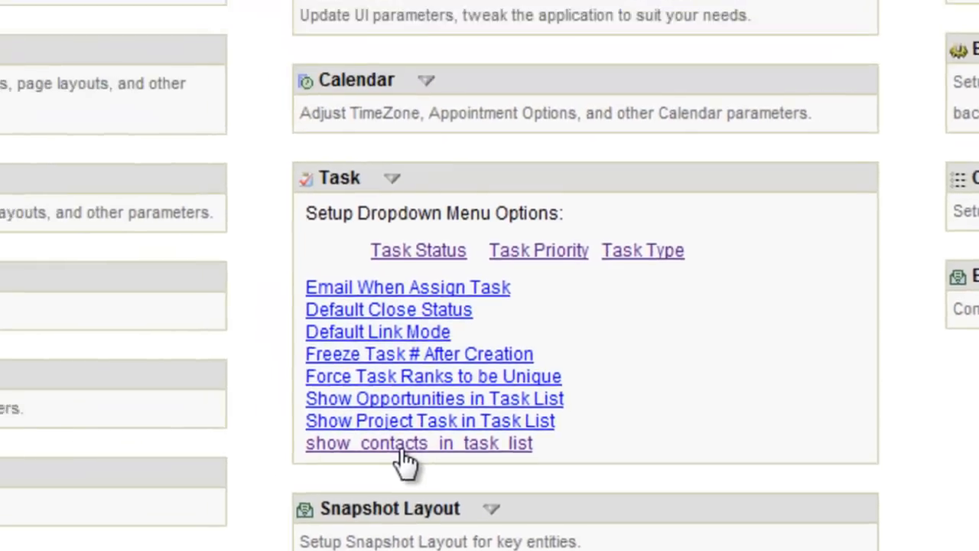
{"action": "left_click", "coordinate": [418, 442]}
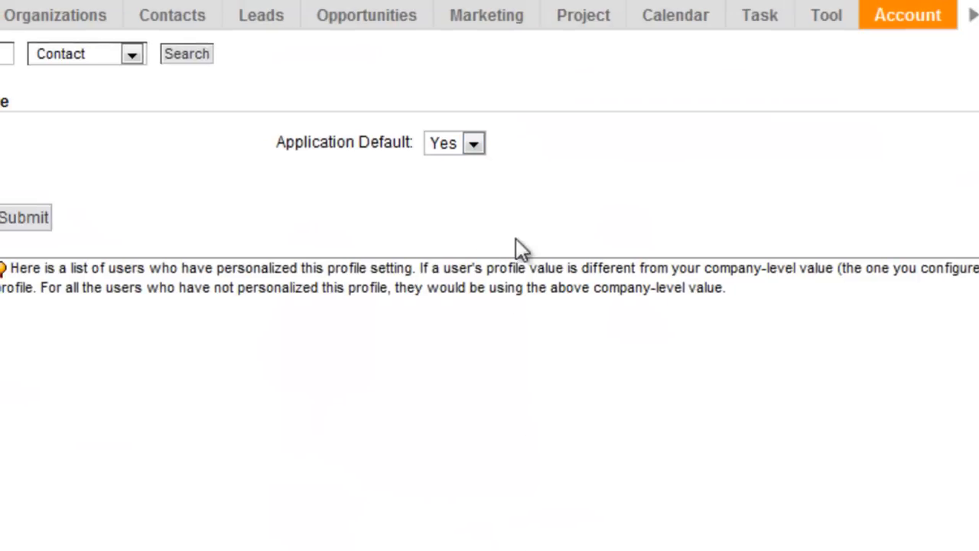